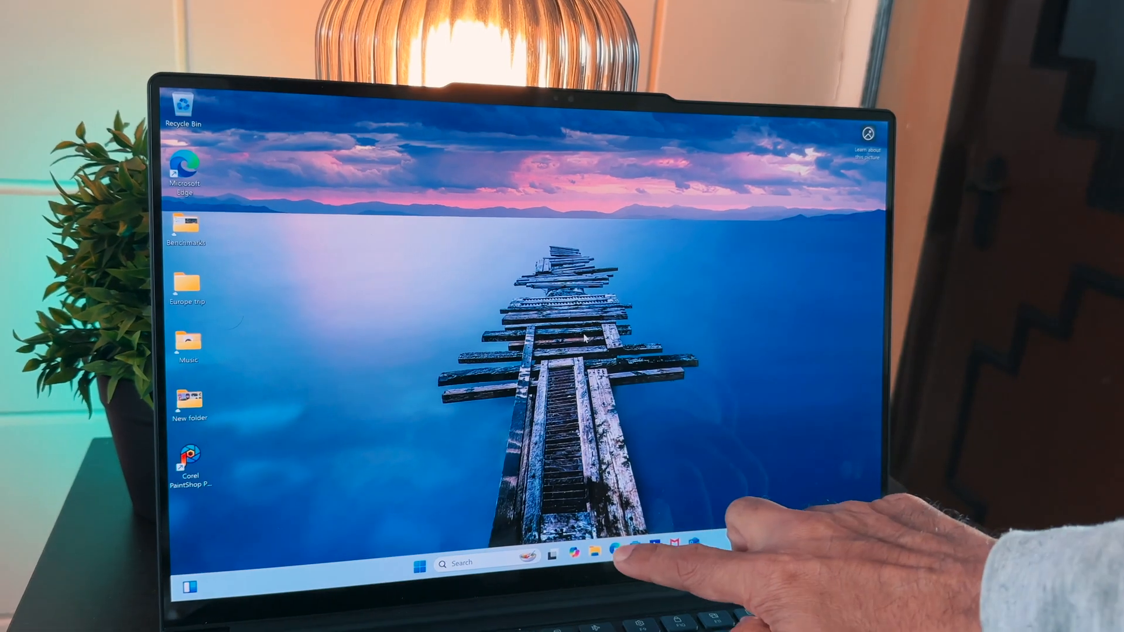
Launch Microsoft Edge and scroll through the new tab page's news feed.
left_click(611, 561)
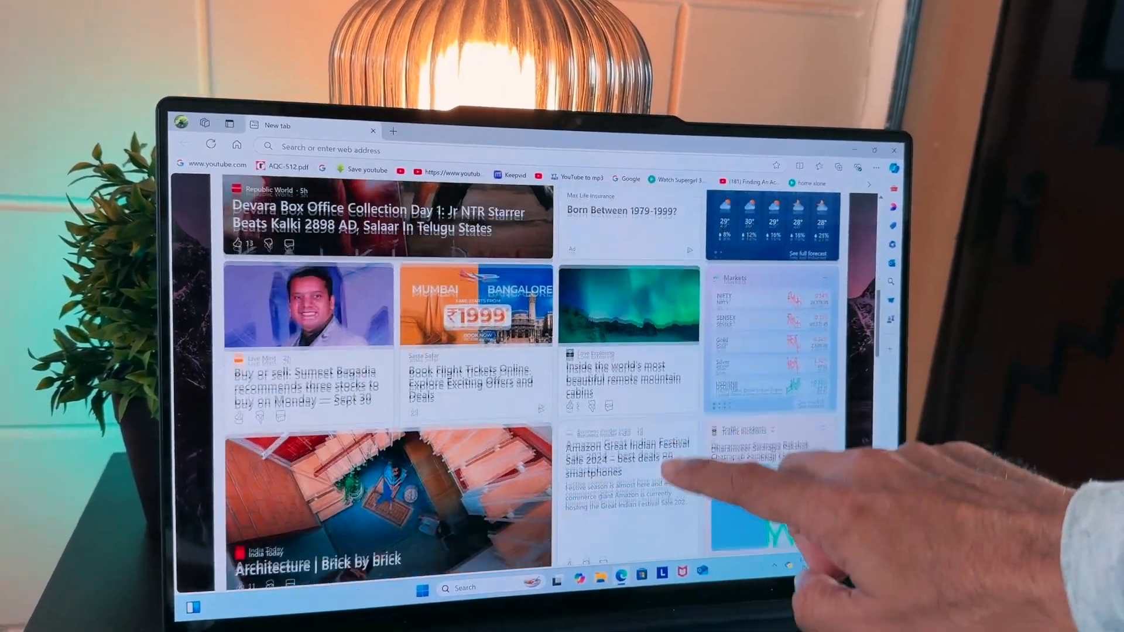
scroll("down", 3)
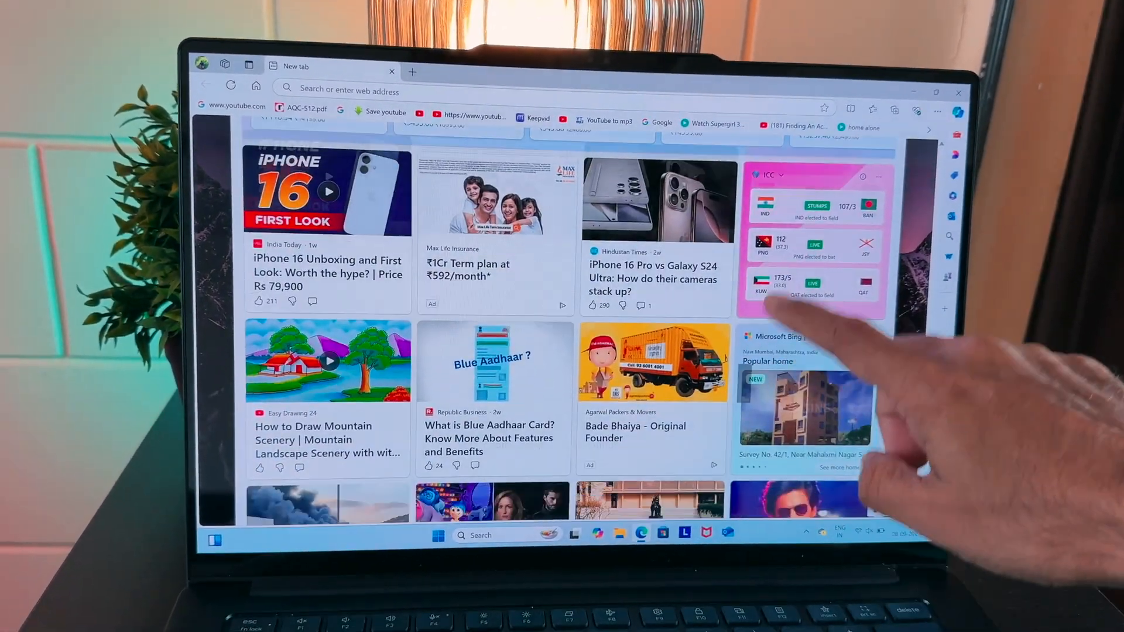
scroll("down", 3)
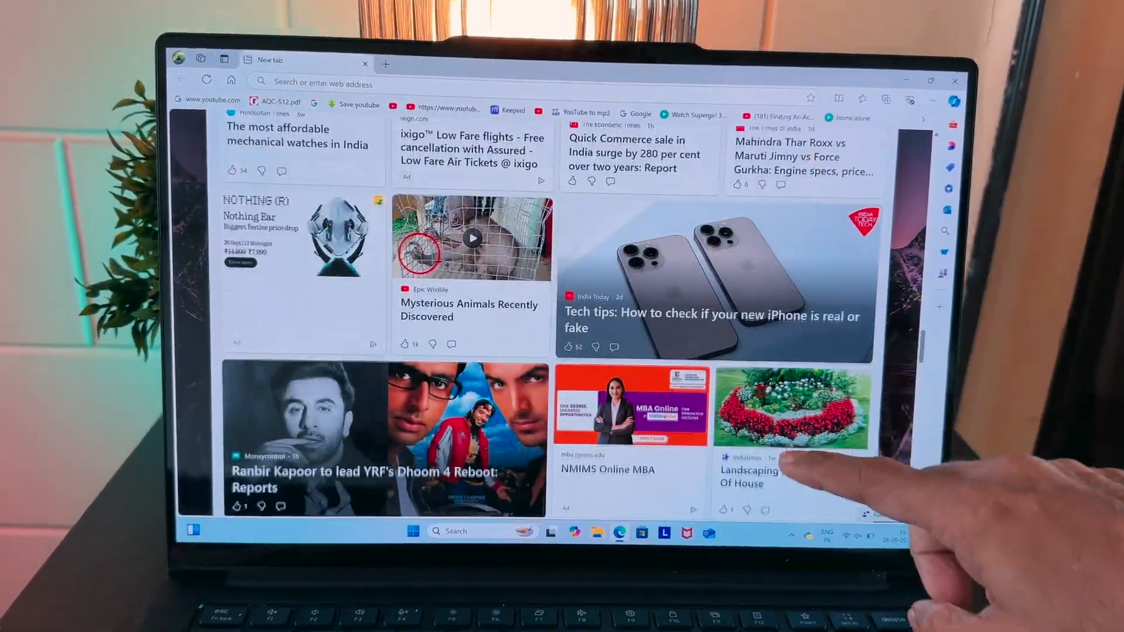
scroll("down", 3)
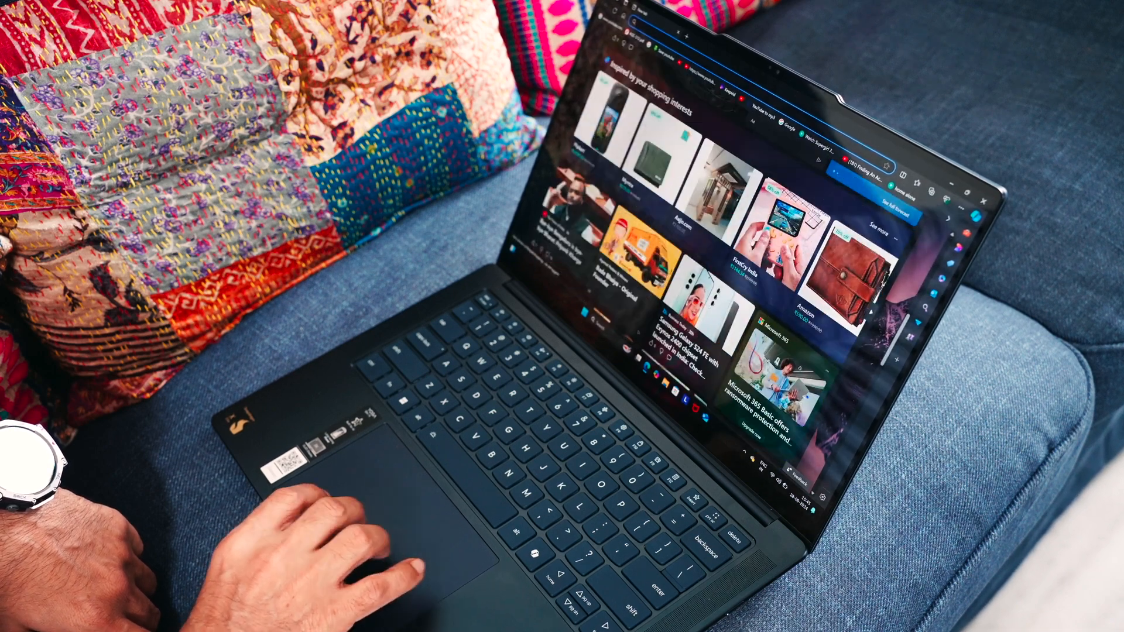
scroll("down", 3)
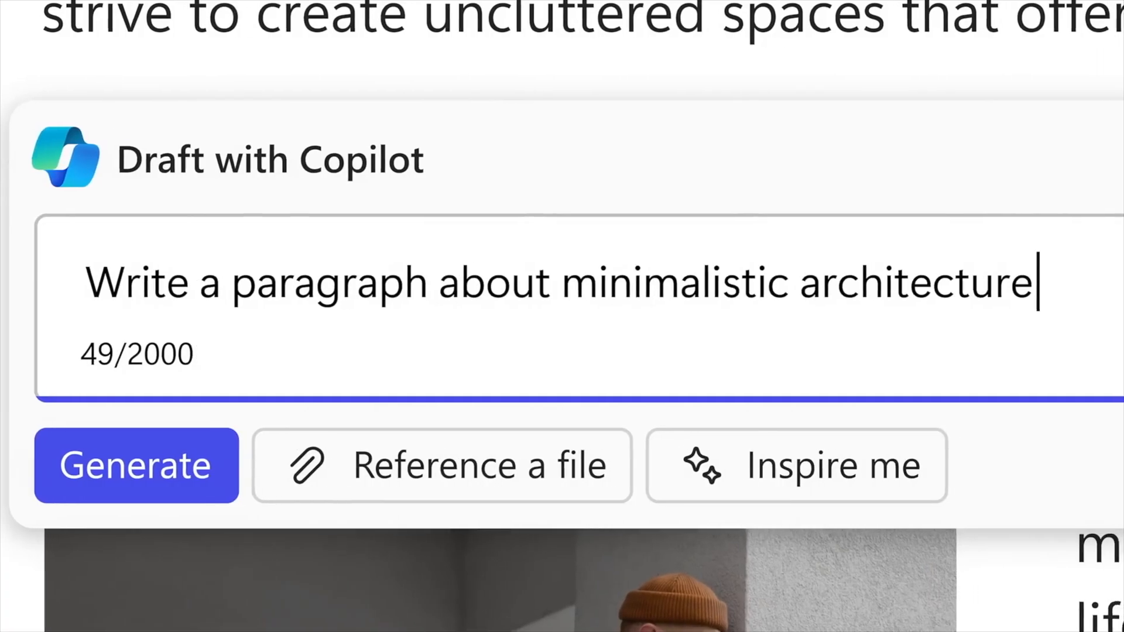
Ask Copilot to summarize the Tech Singh YouTube channel and write e-commerce website code.
left_click(136, 466)
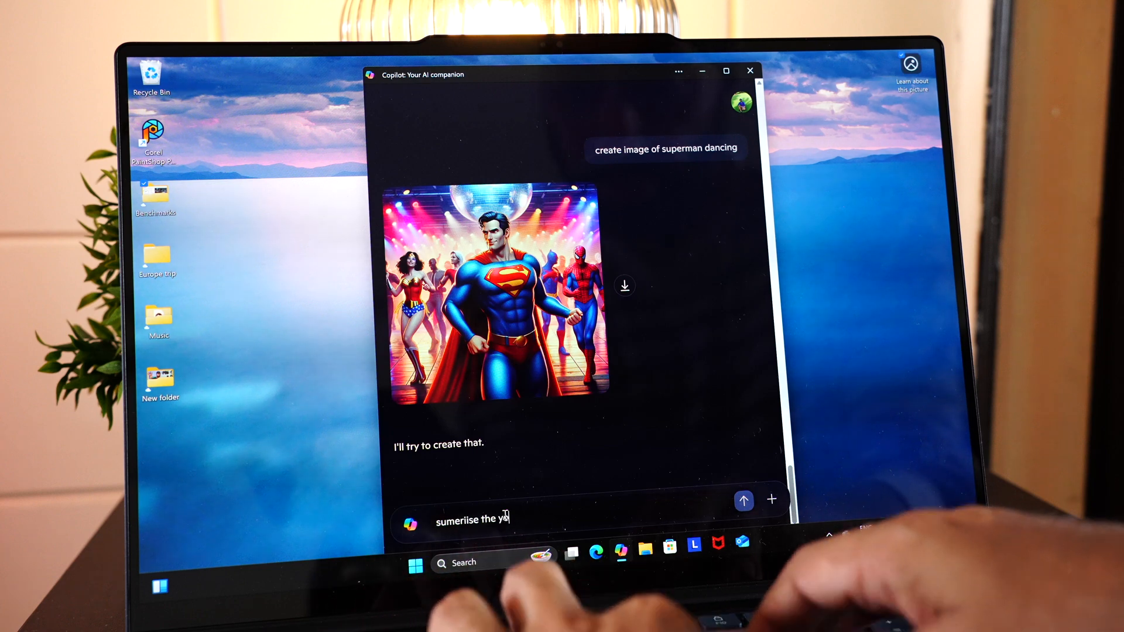
type("outube channel")
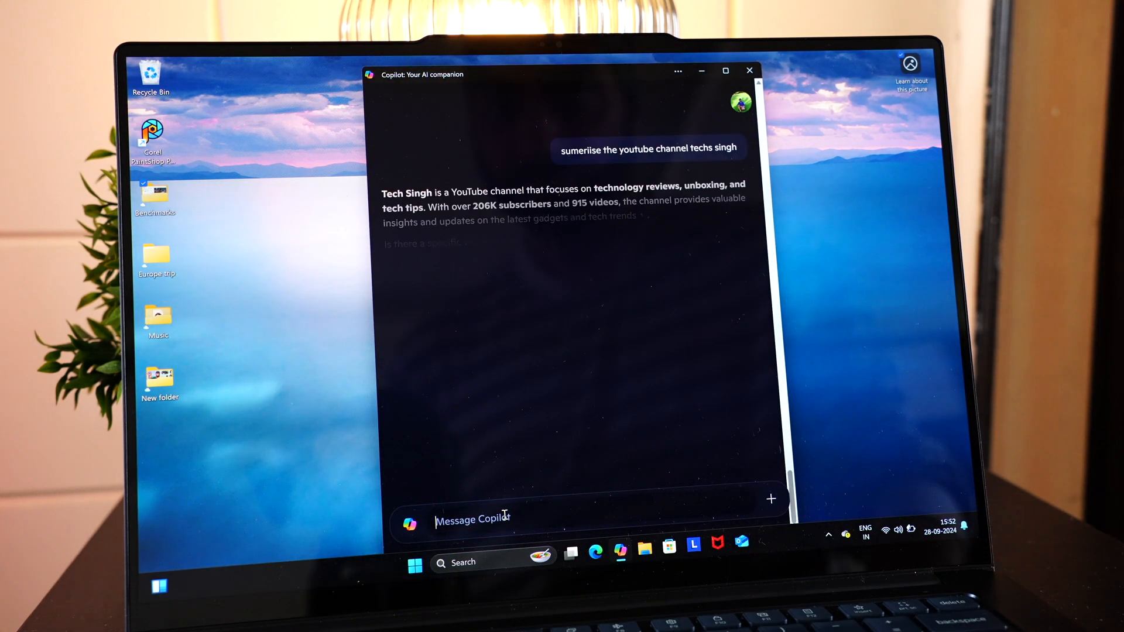
type("write code for in ecommerce we")
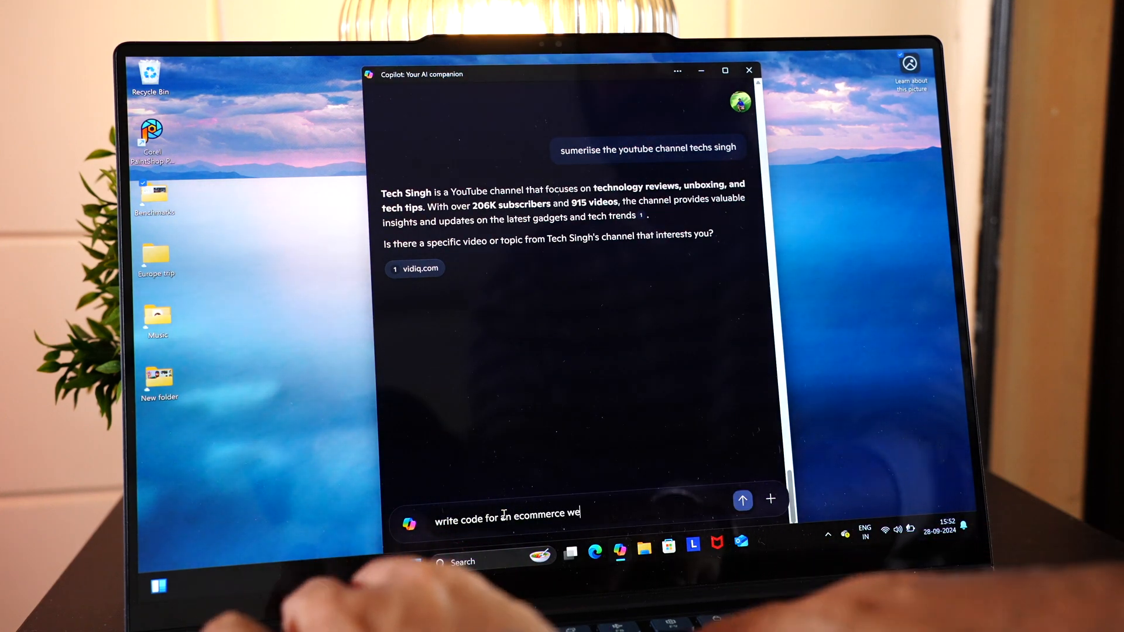
left_click(743, 500)
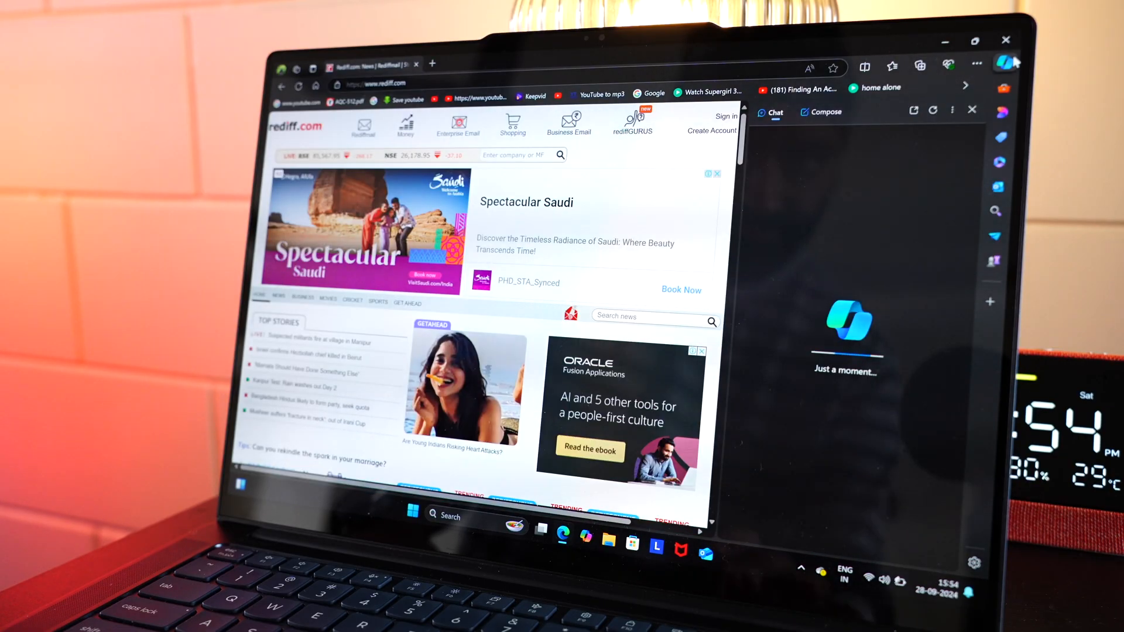
Enter 'summarize this article in 5…' in Edge's Copilot sidebar for the rediff.com article.
type("summarize this article in 5")
type("ms")
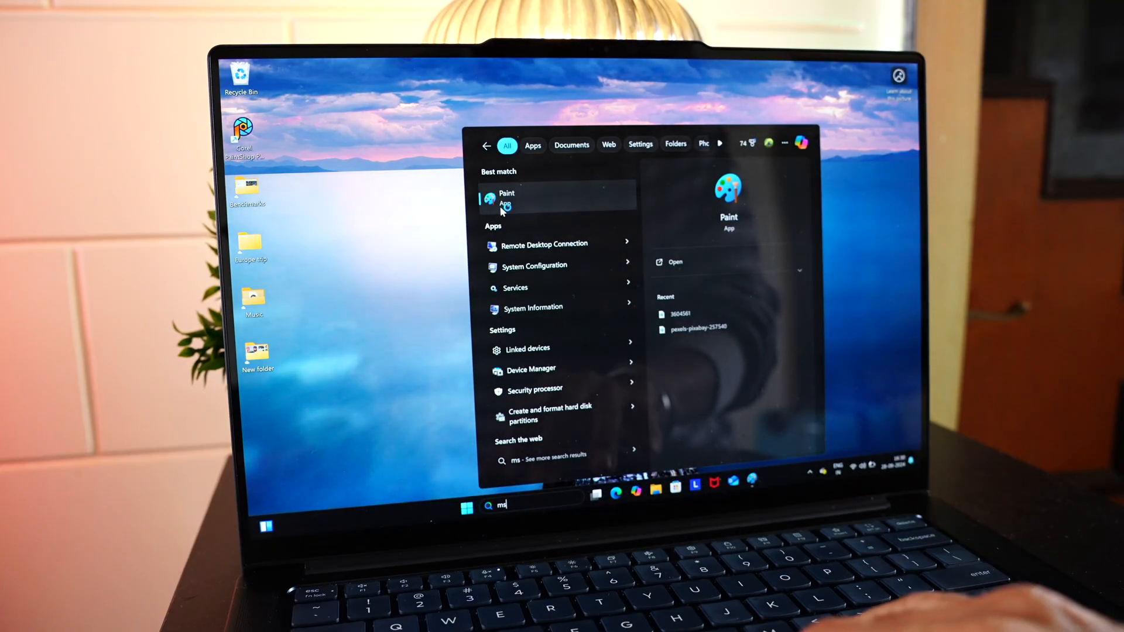
Generate 'dog in snow playing with bone' art in Paint Cocreator and add it to the canvas.
left_click(506, 197)
type("dog in snow playing with b")
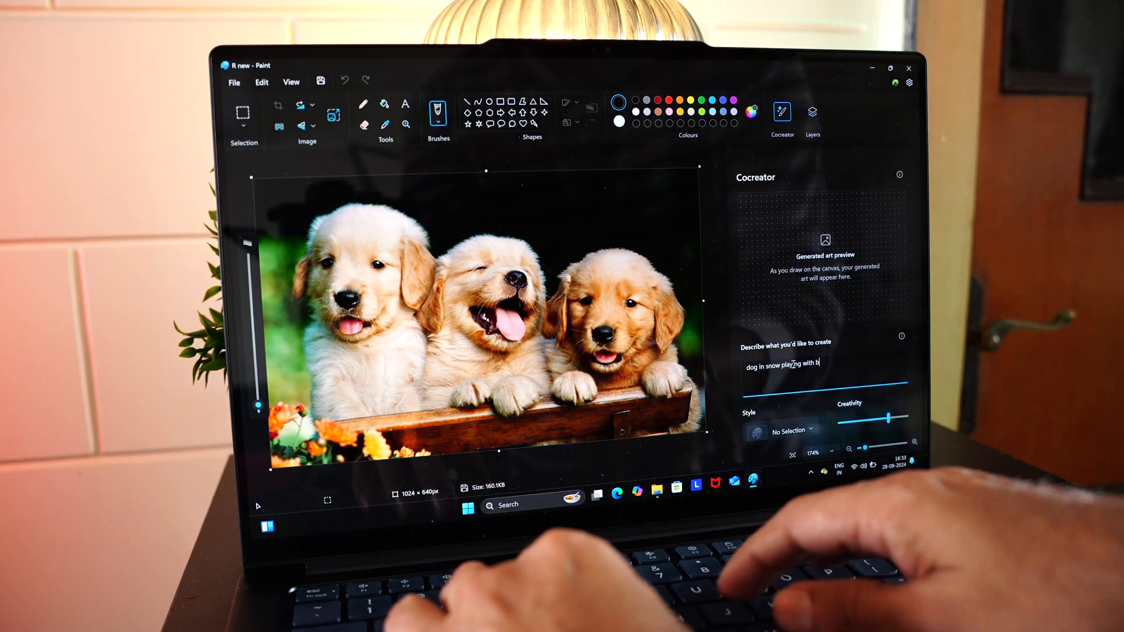
left_click(792, 429)
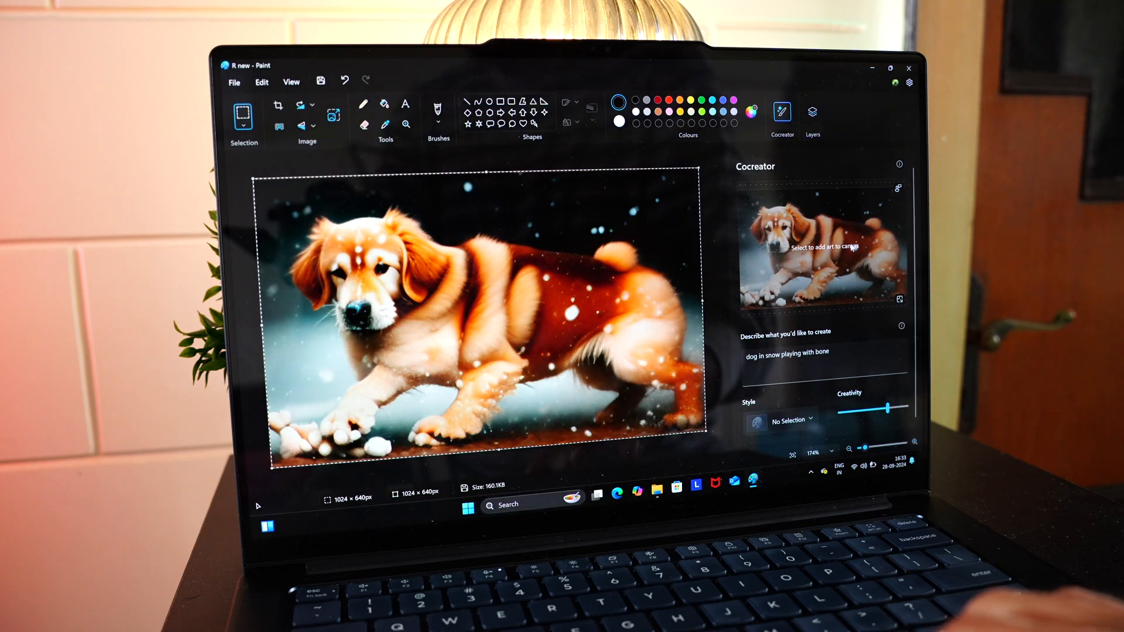
left_click(462, 506)
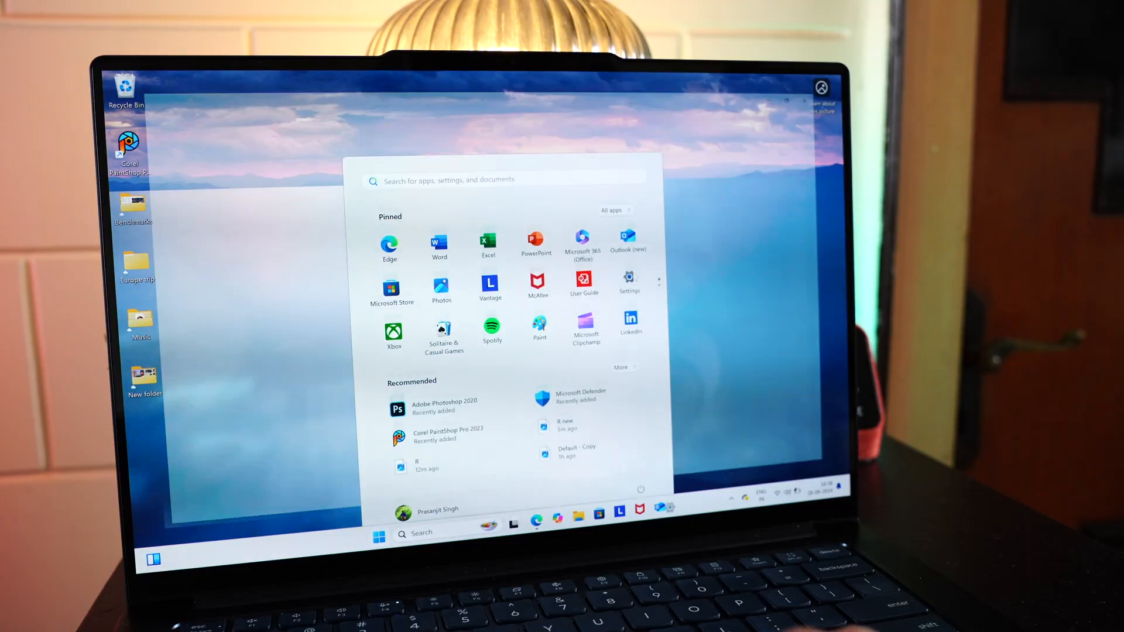
Navigate Settings to Accessibility > Captions to view the live captions options.
left_click(629, 278)
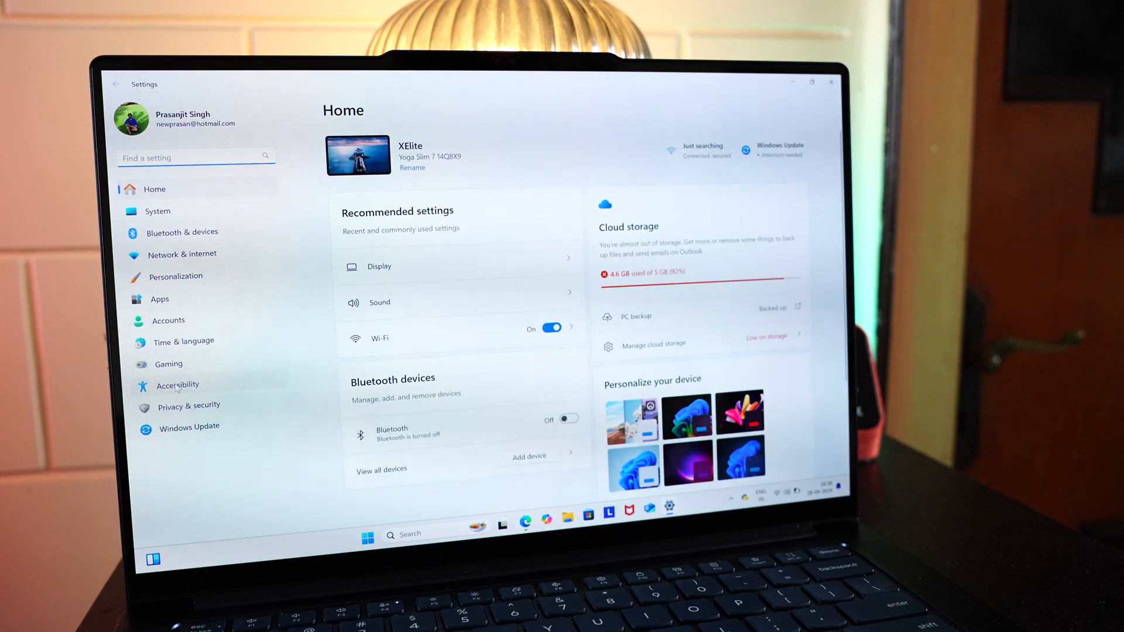
left_click(178, 385)
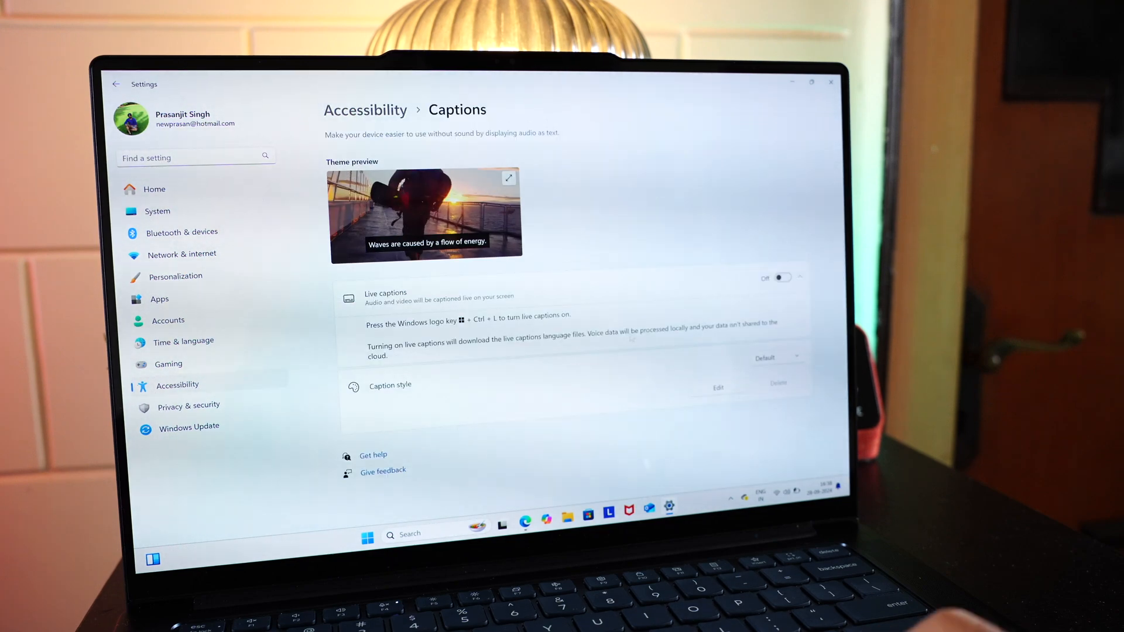
left_click(784, 277)
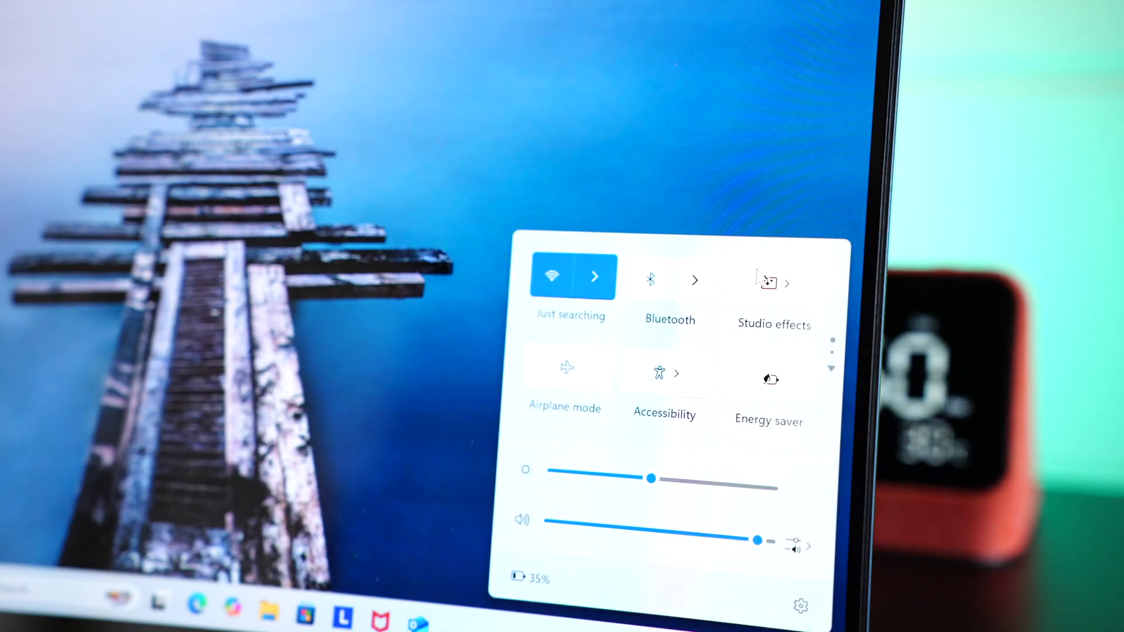
Turn on Portrait Light, Standard Blur and a Creative Filter in Studio effects.
left_click(787, 282)
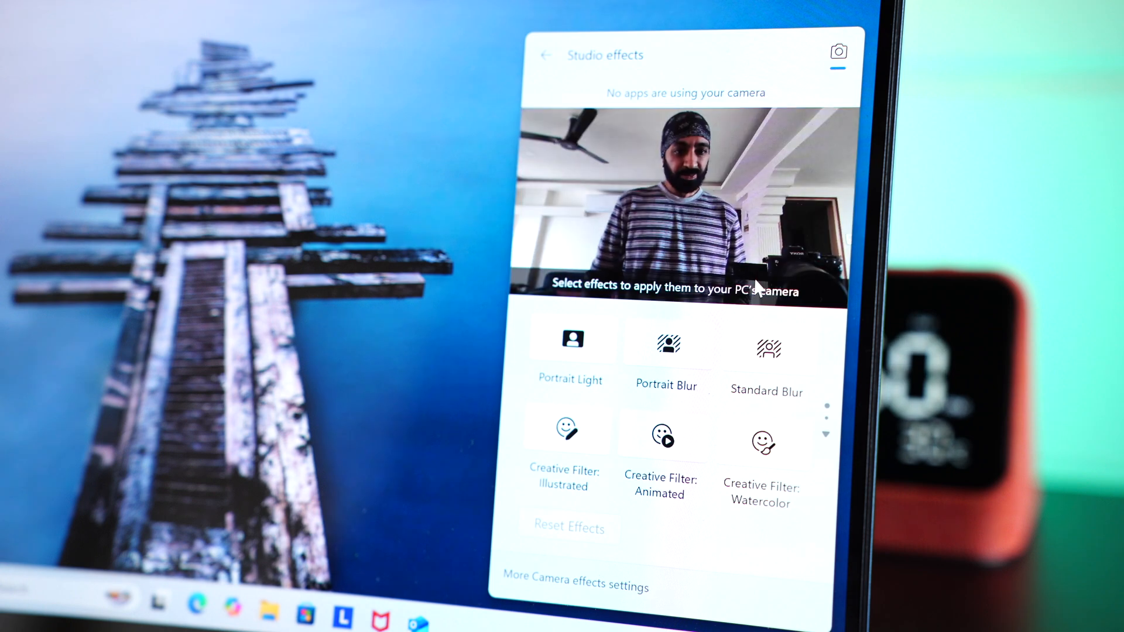
left_click(572, 346)
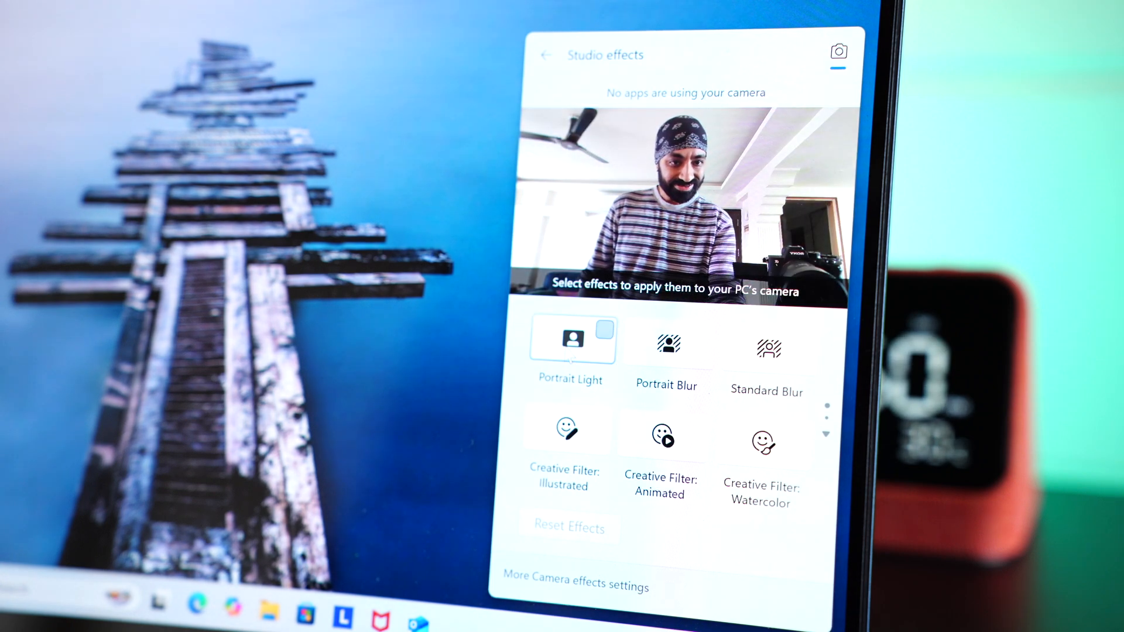
left_click(669, 347)
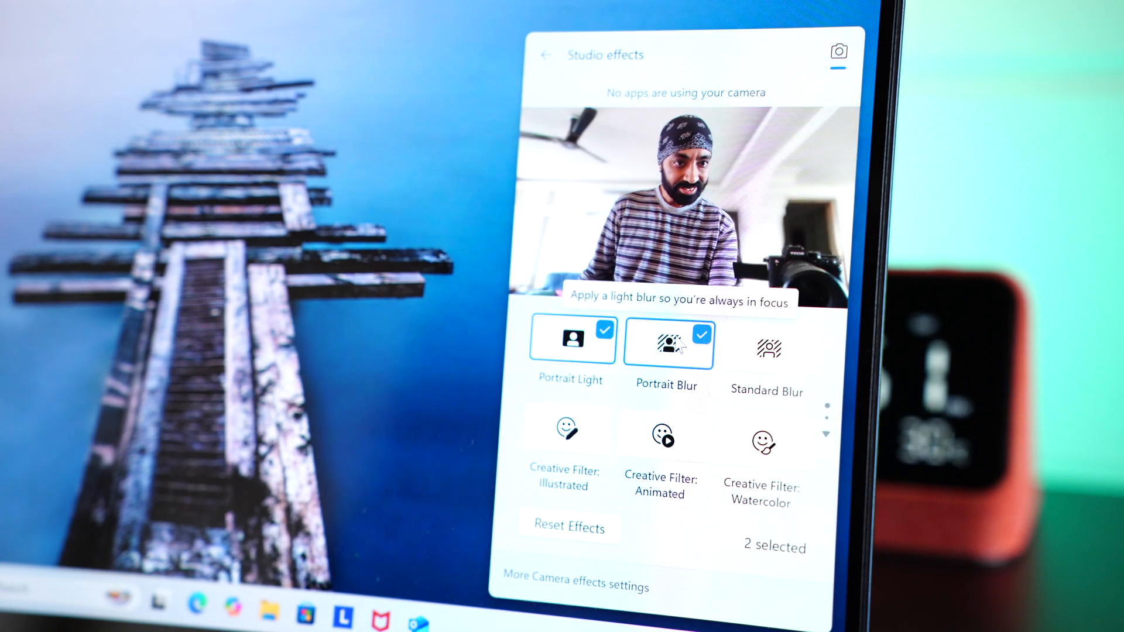
left_click(768, 352)
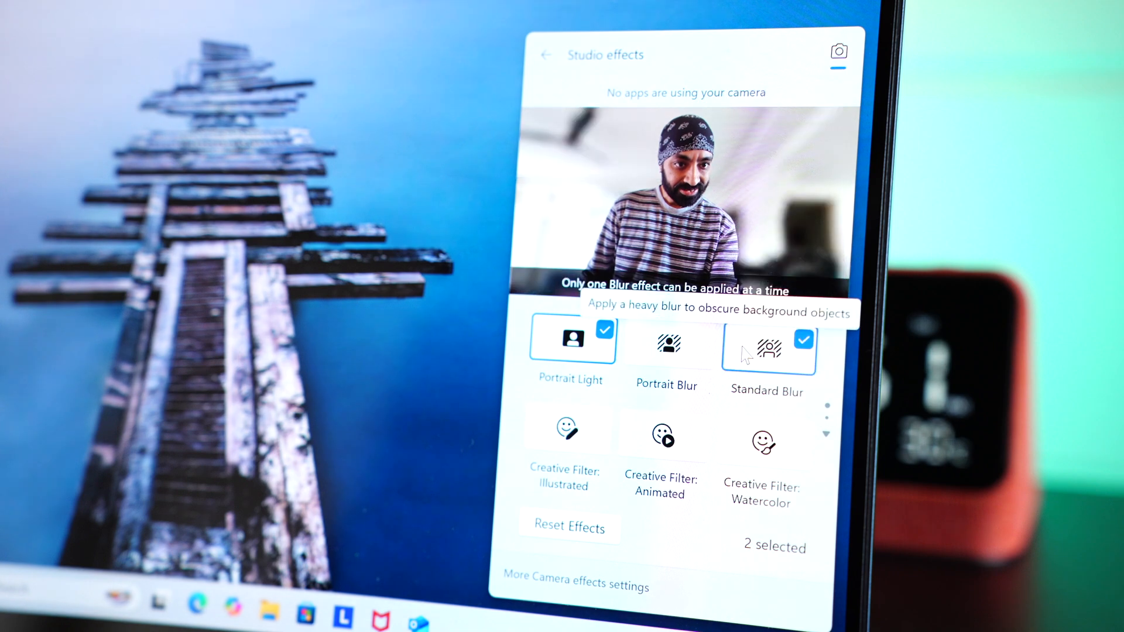
left_click(567, 430)
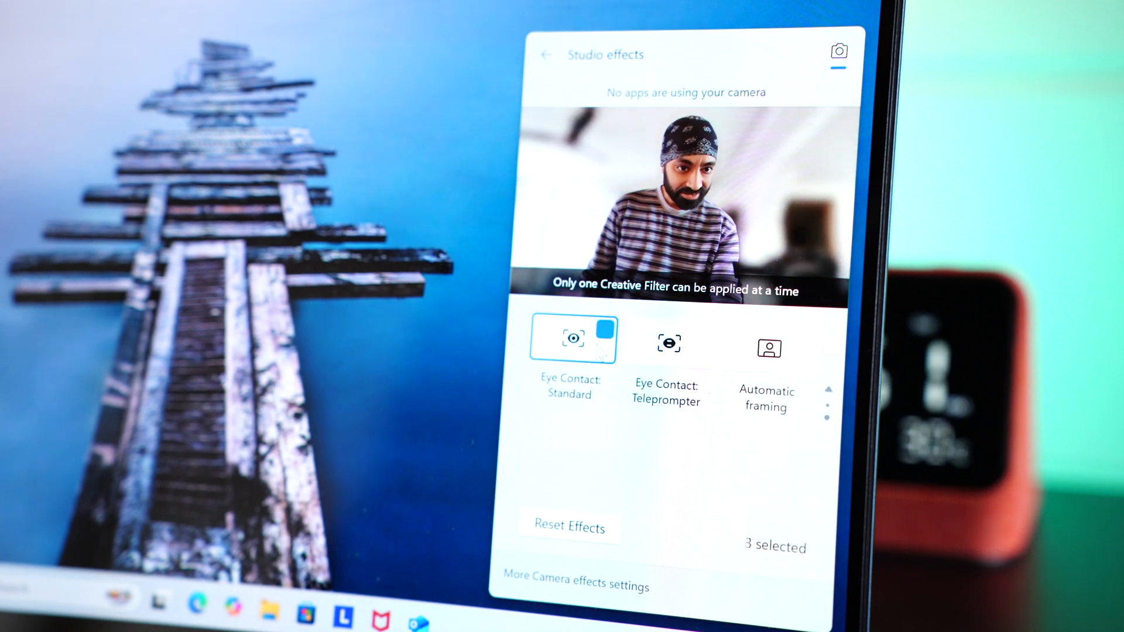
Set Eye Contact to Standard after trying Teleprompter, and turn on Automatic framing.
left_click(670, 346)
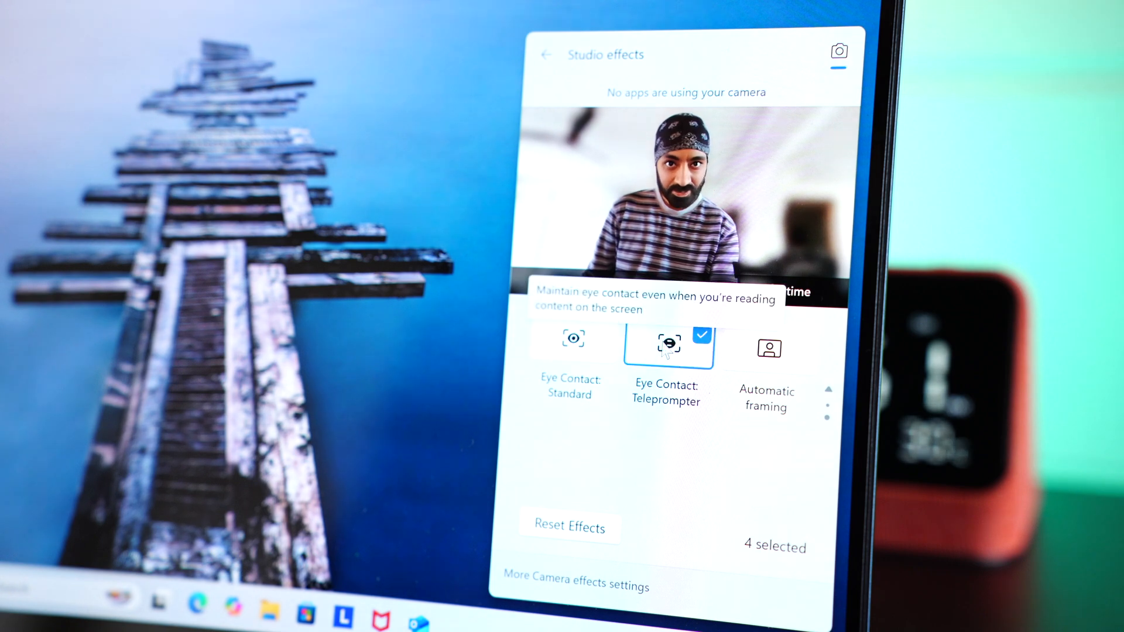
left_click(572, 343)
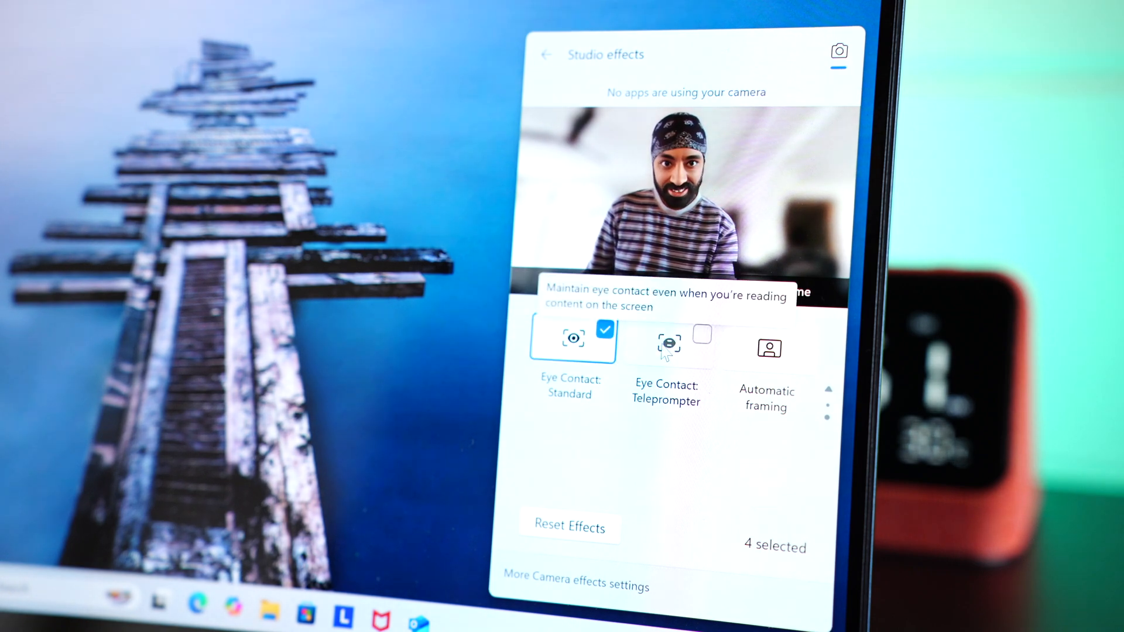
left_click(670, 343)
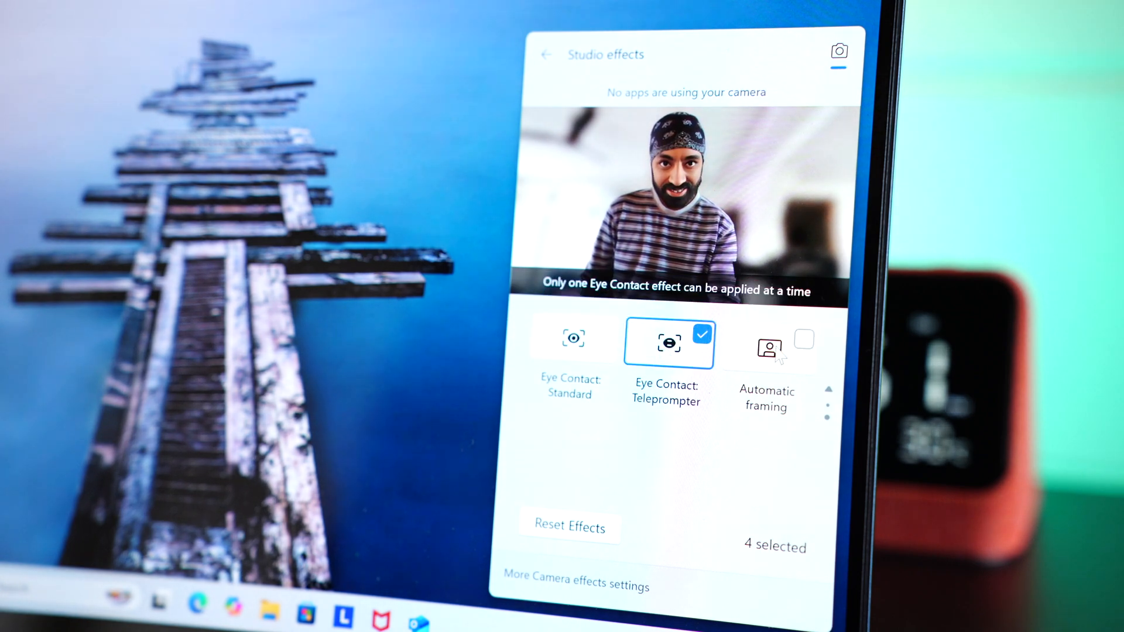
left_click(570, 342)
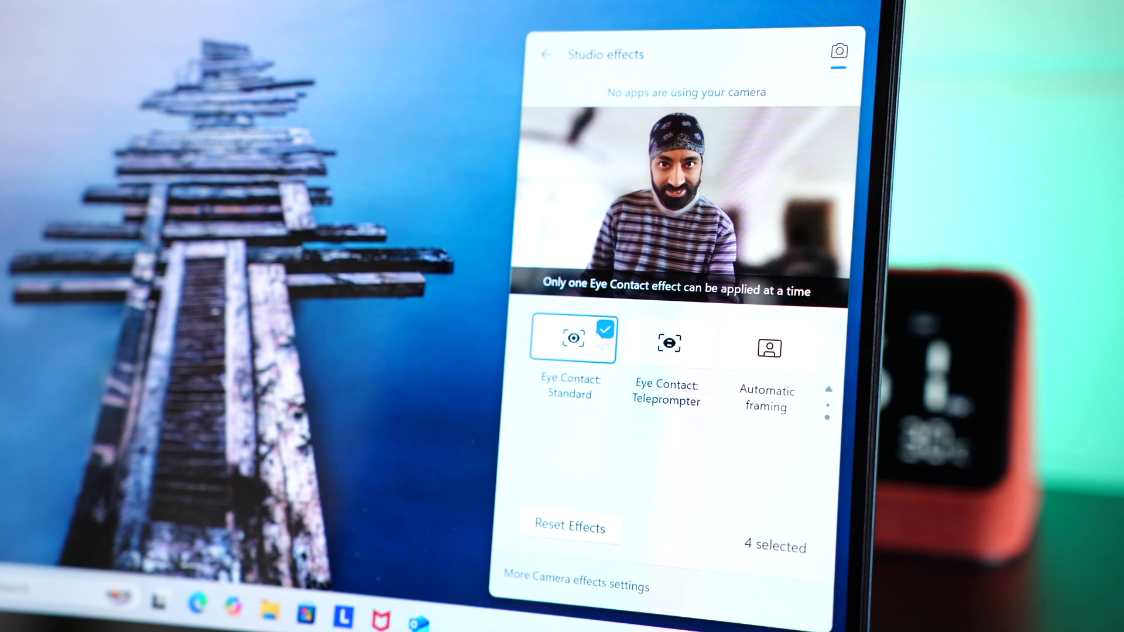
left_click(768, 348)
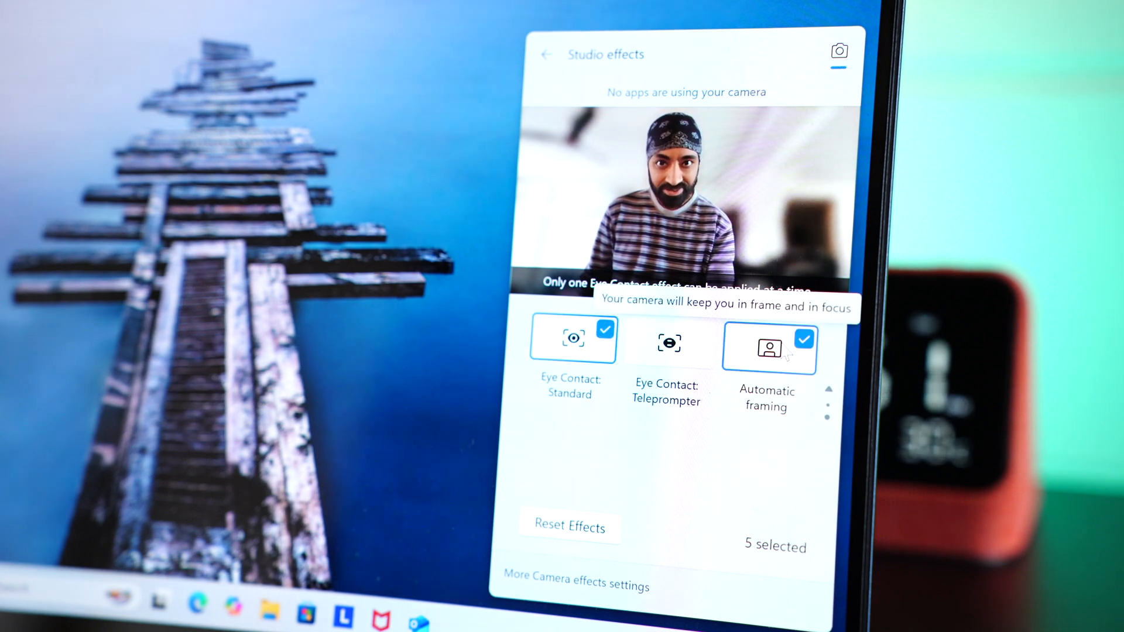